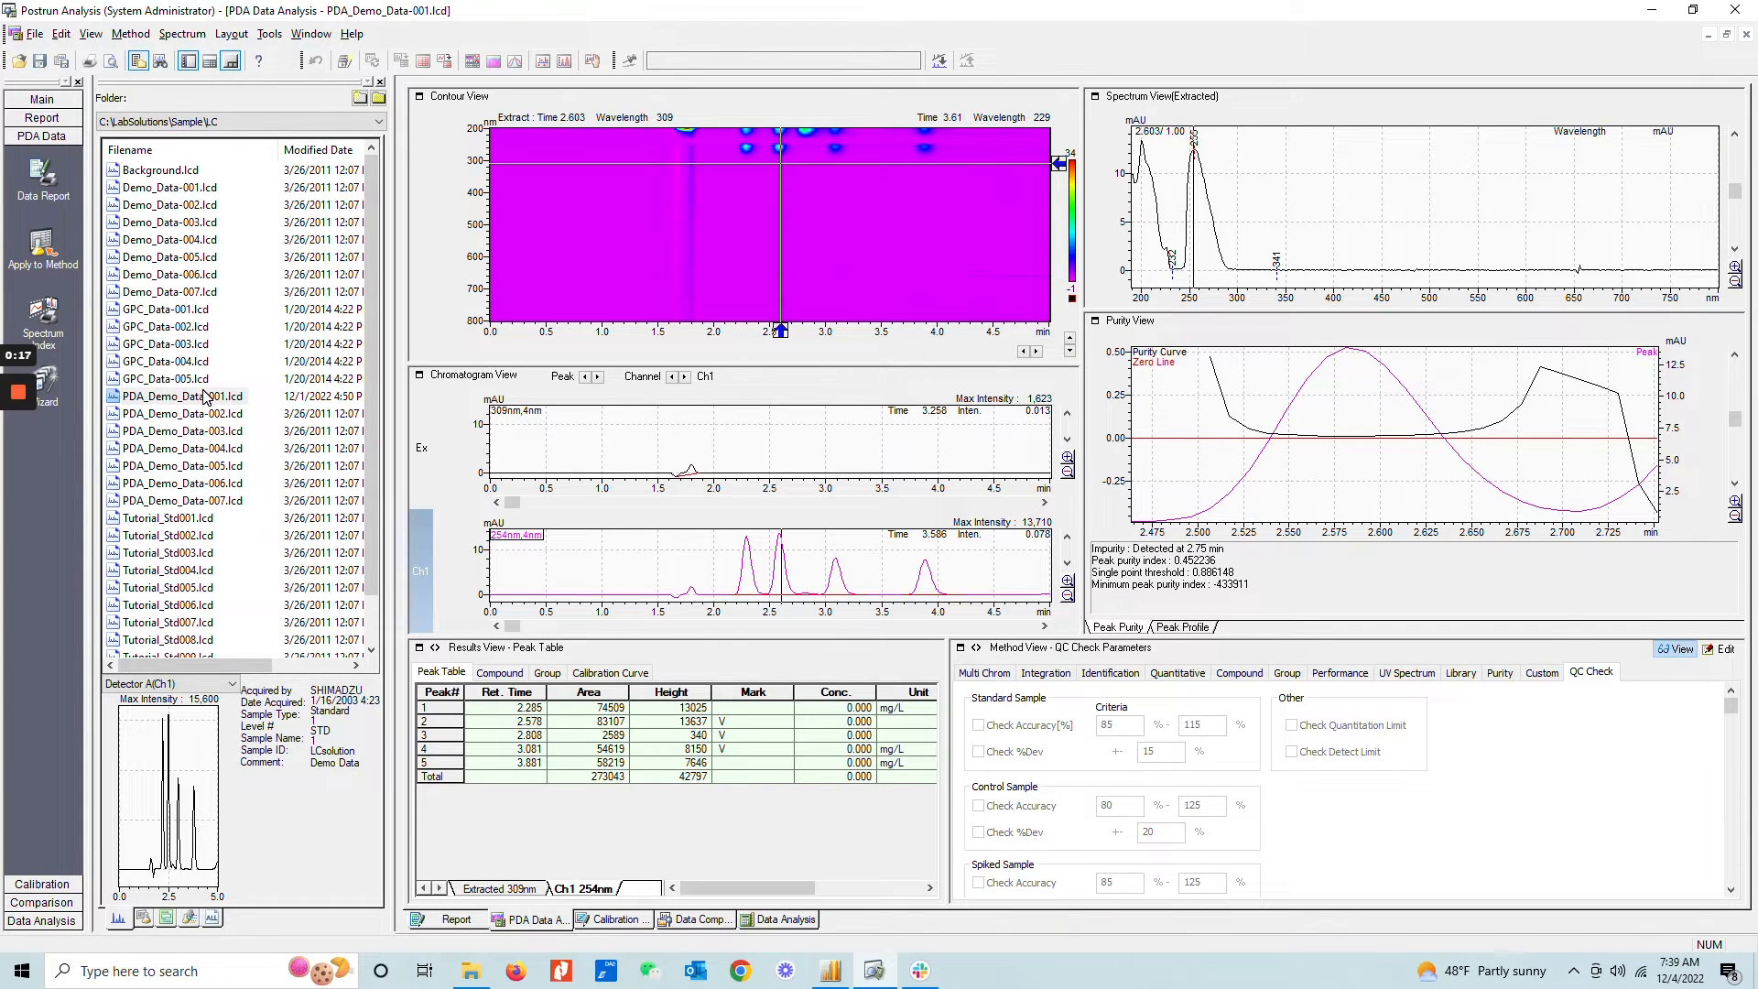
Reopen PDA_Demo_Data-001.lcd from the Data Explorer, raising the 'Save current data file?' prompt
left_click(236, 121)
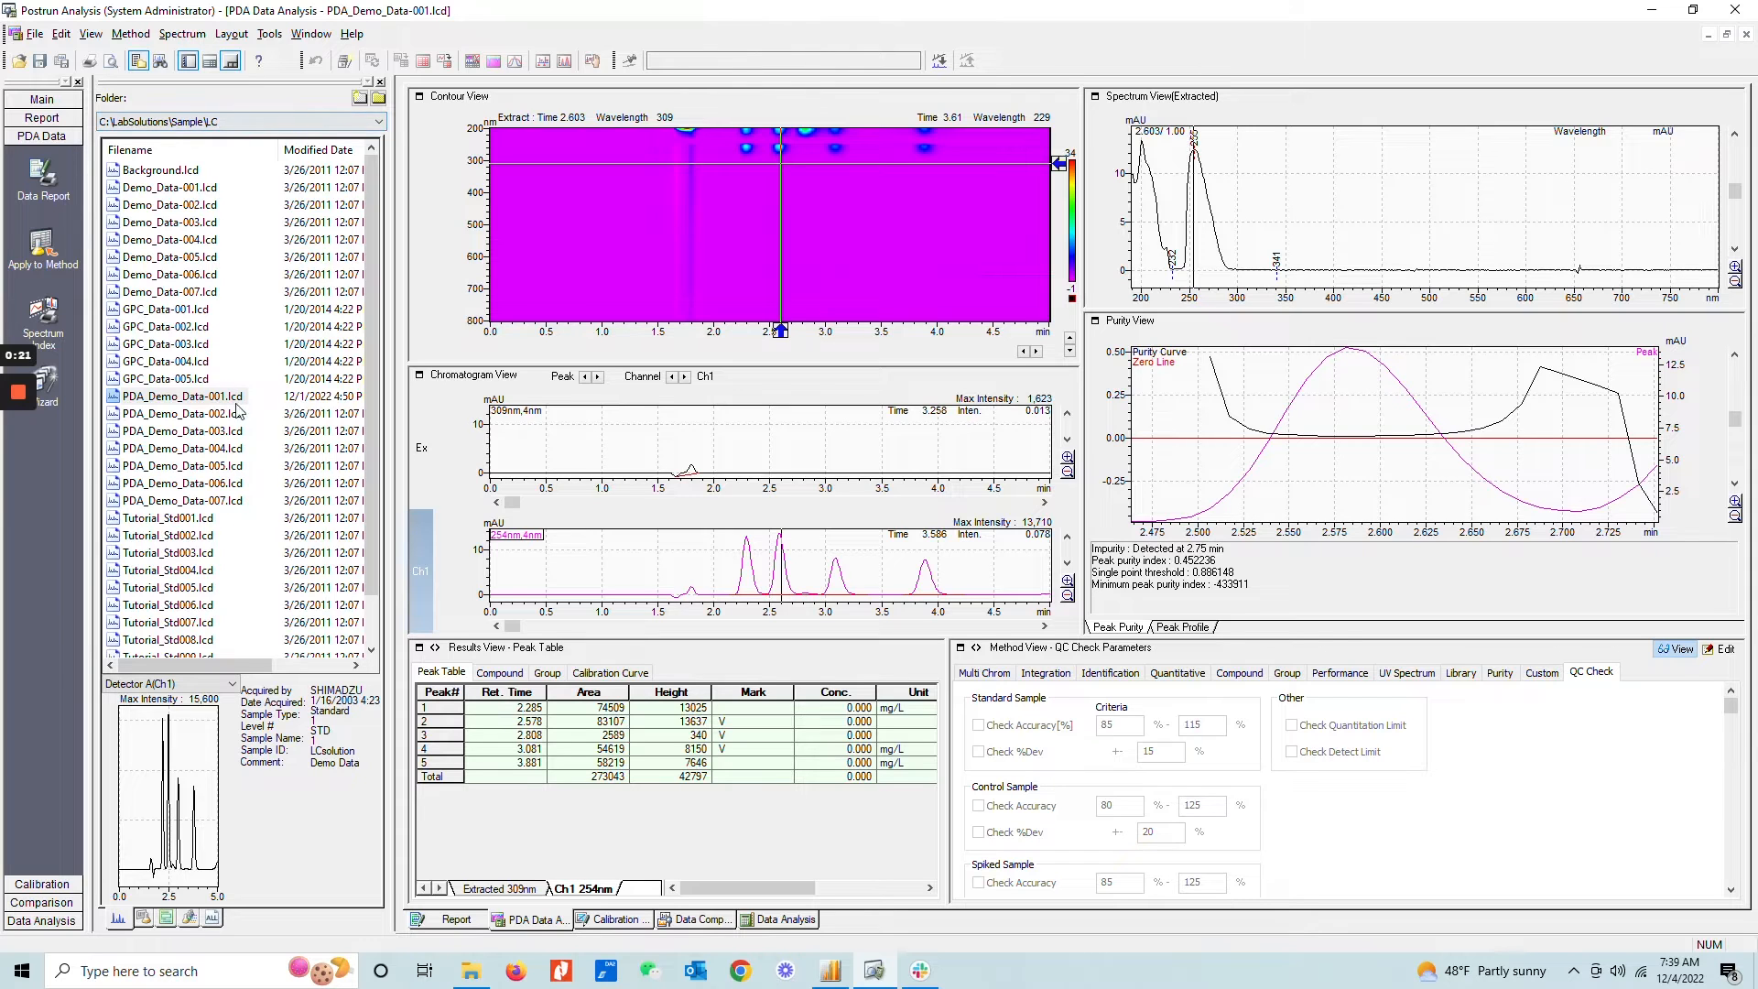
left_click(179, 396)
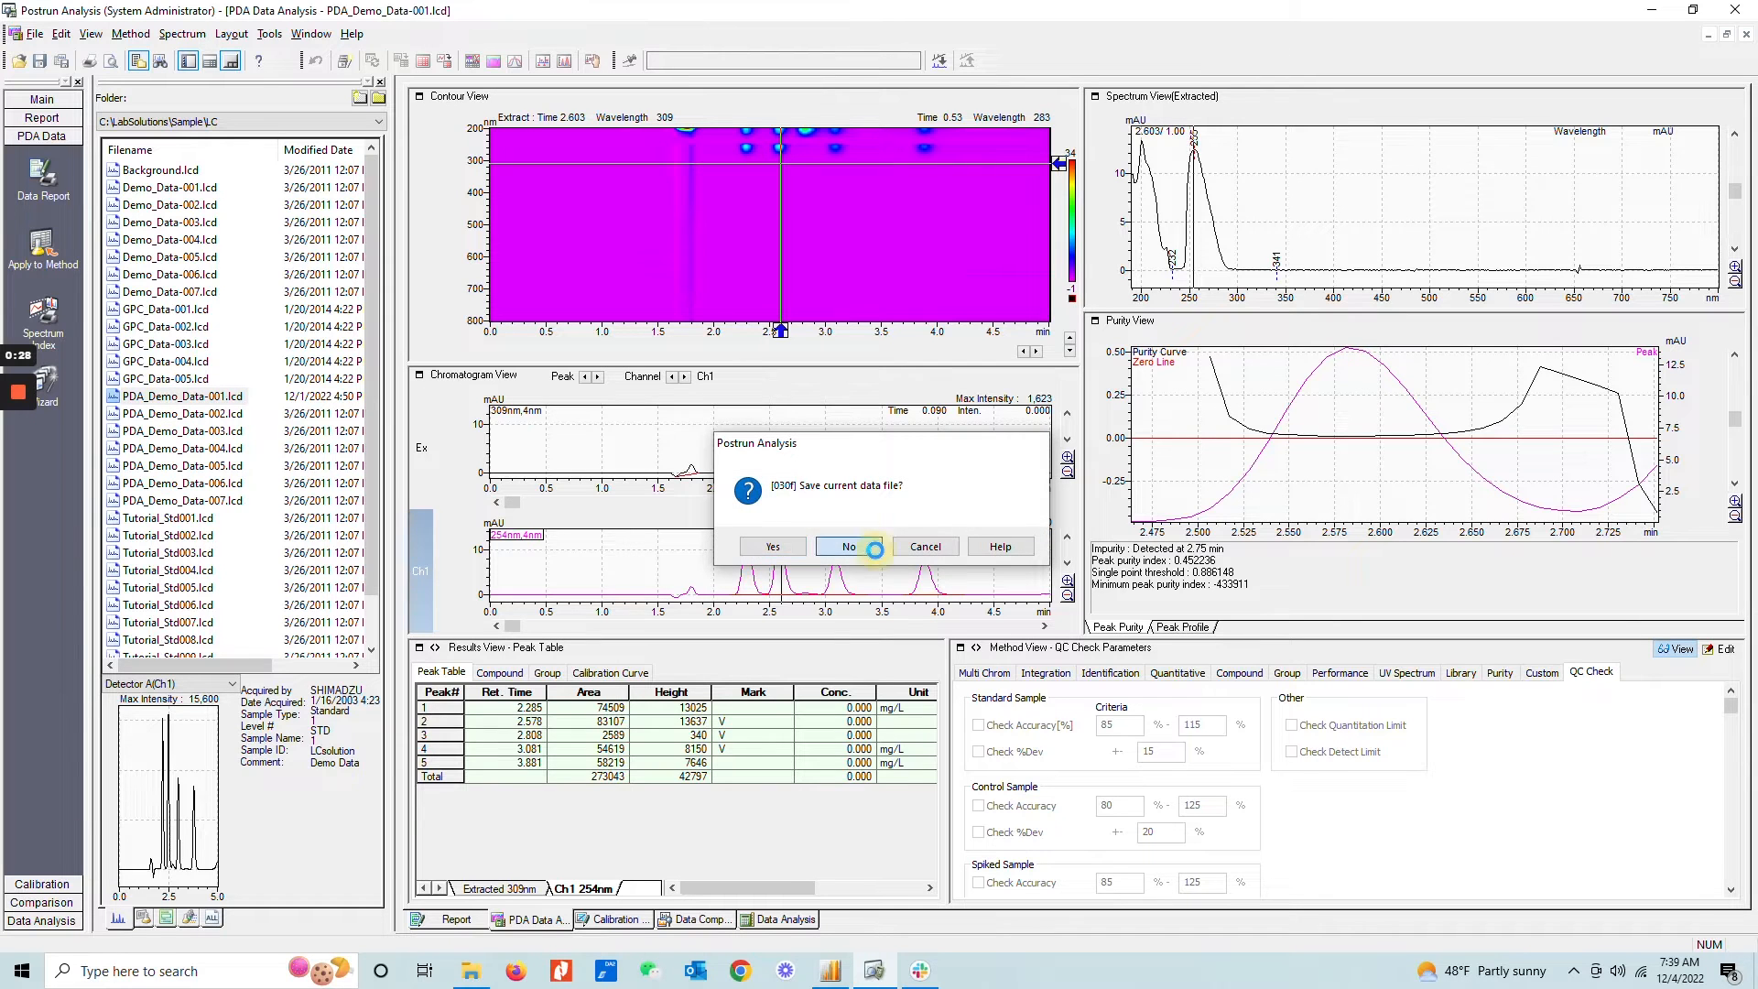
Decline saving so PDA_Demo_Data-001 reloads with the 190 nm extracted chromatogram
left_click(850, 545)
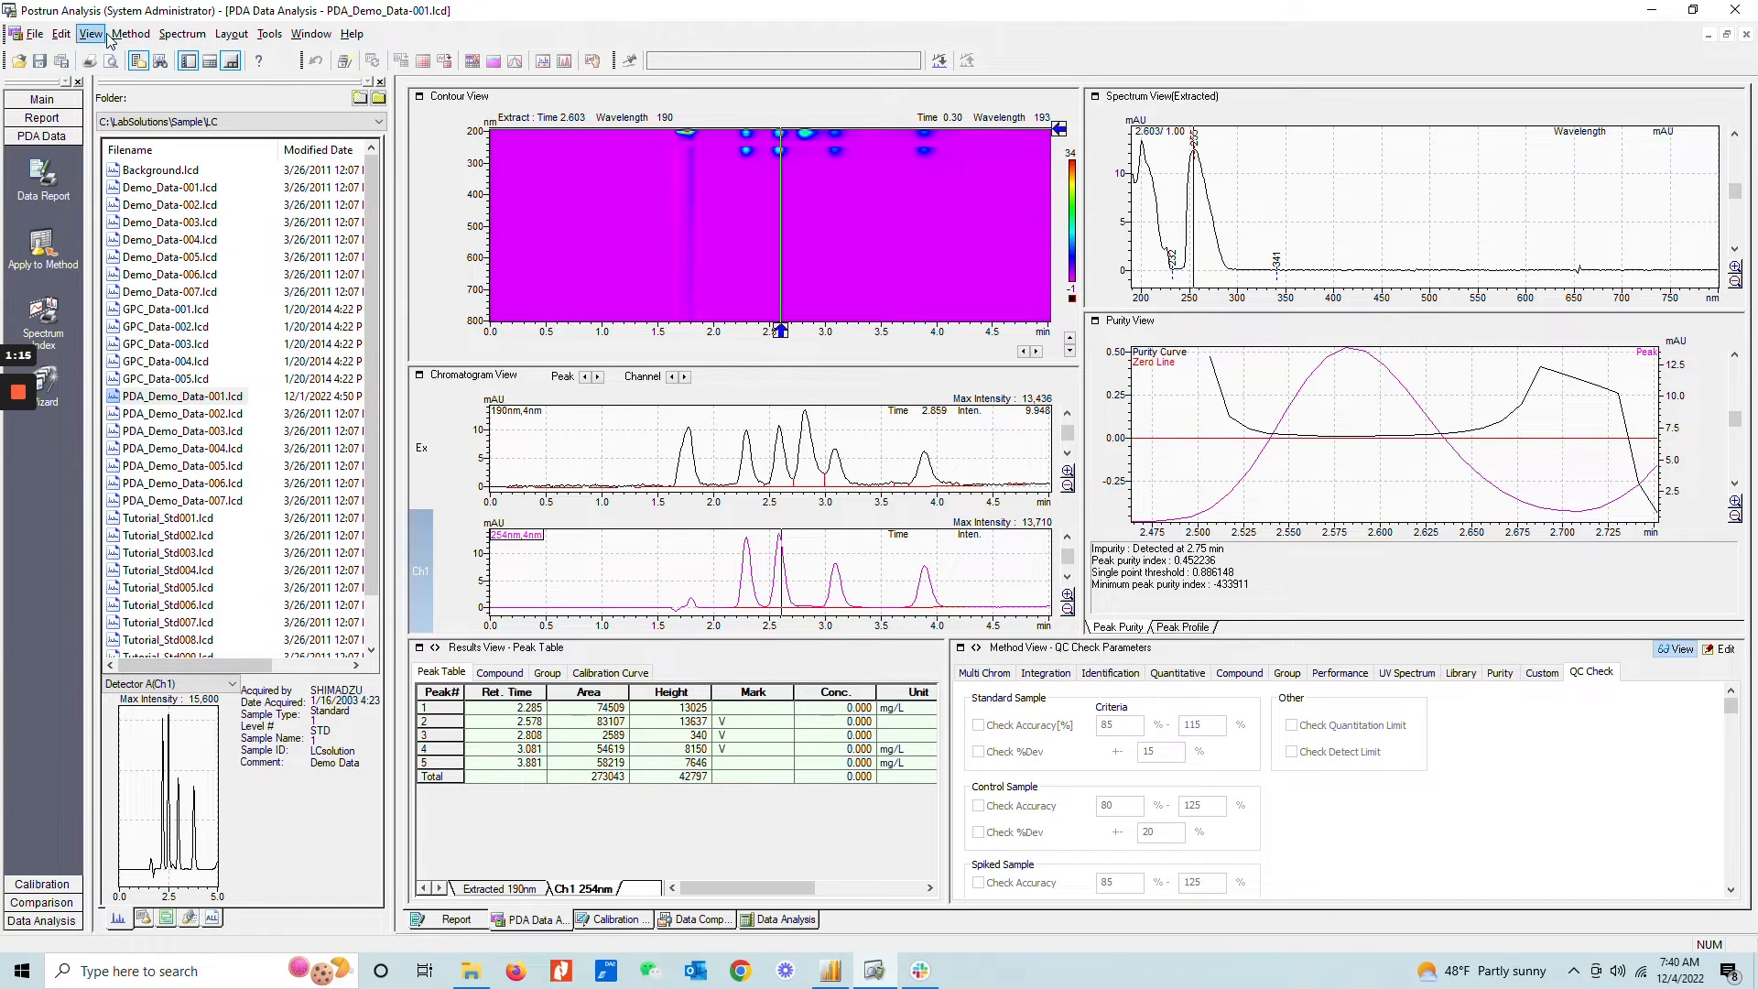
left_click(91, 33)
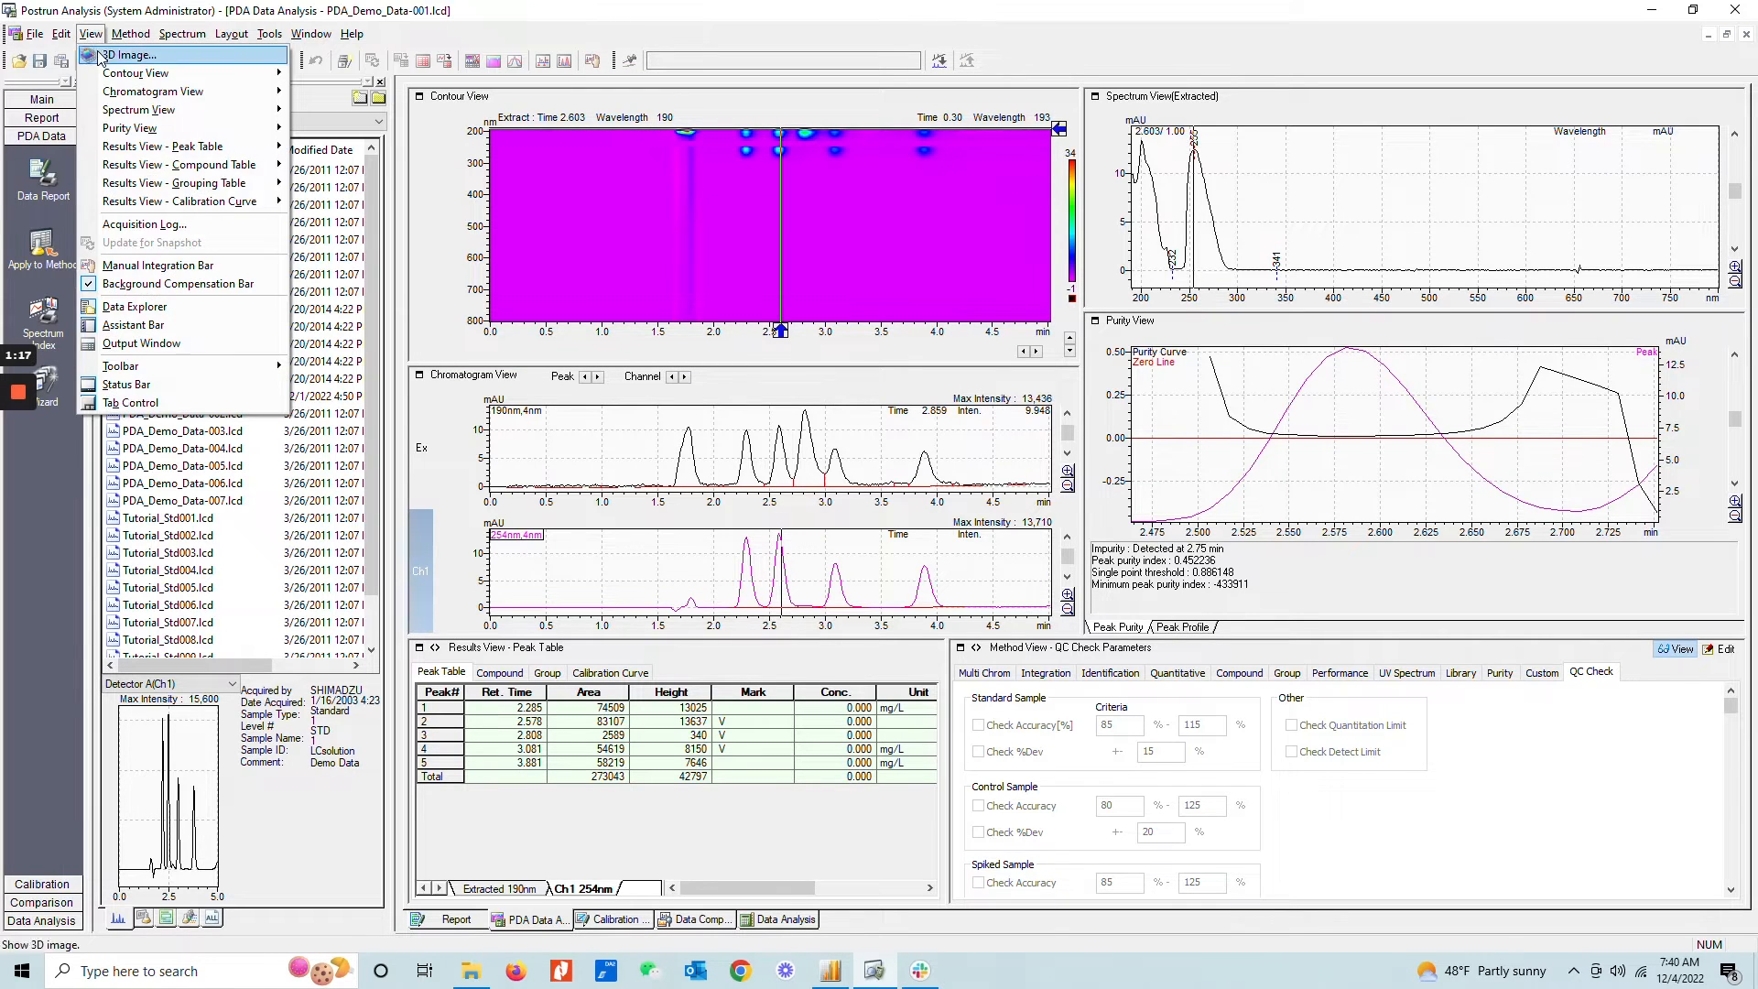
left_click(128, 53)
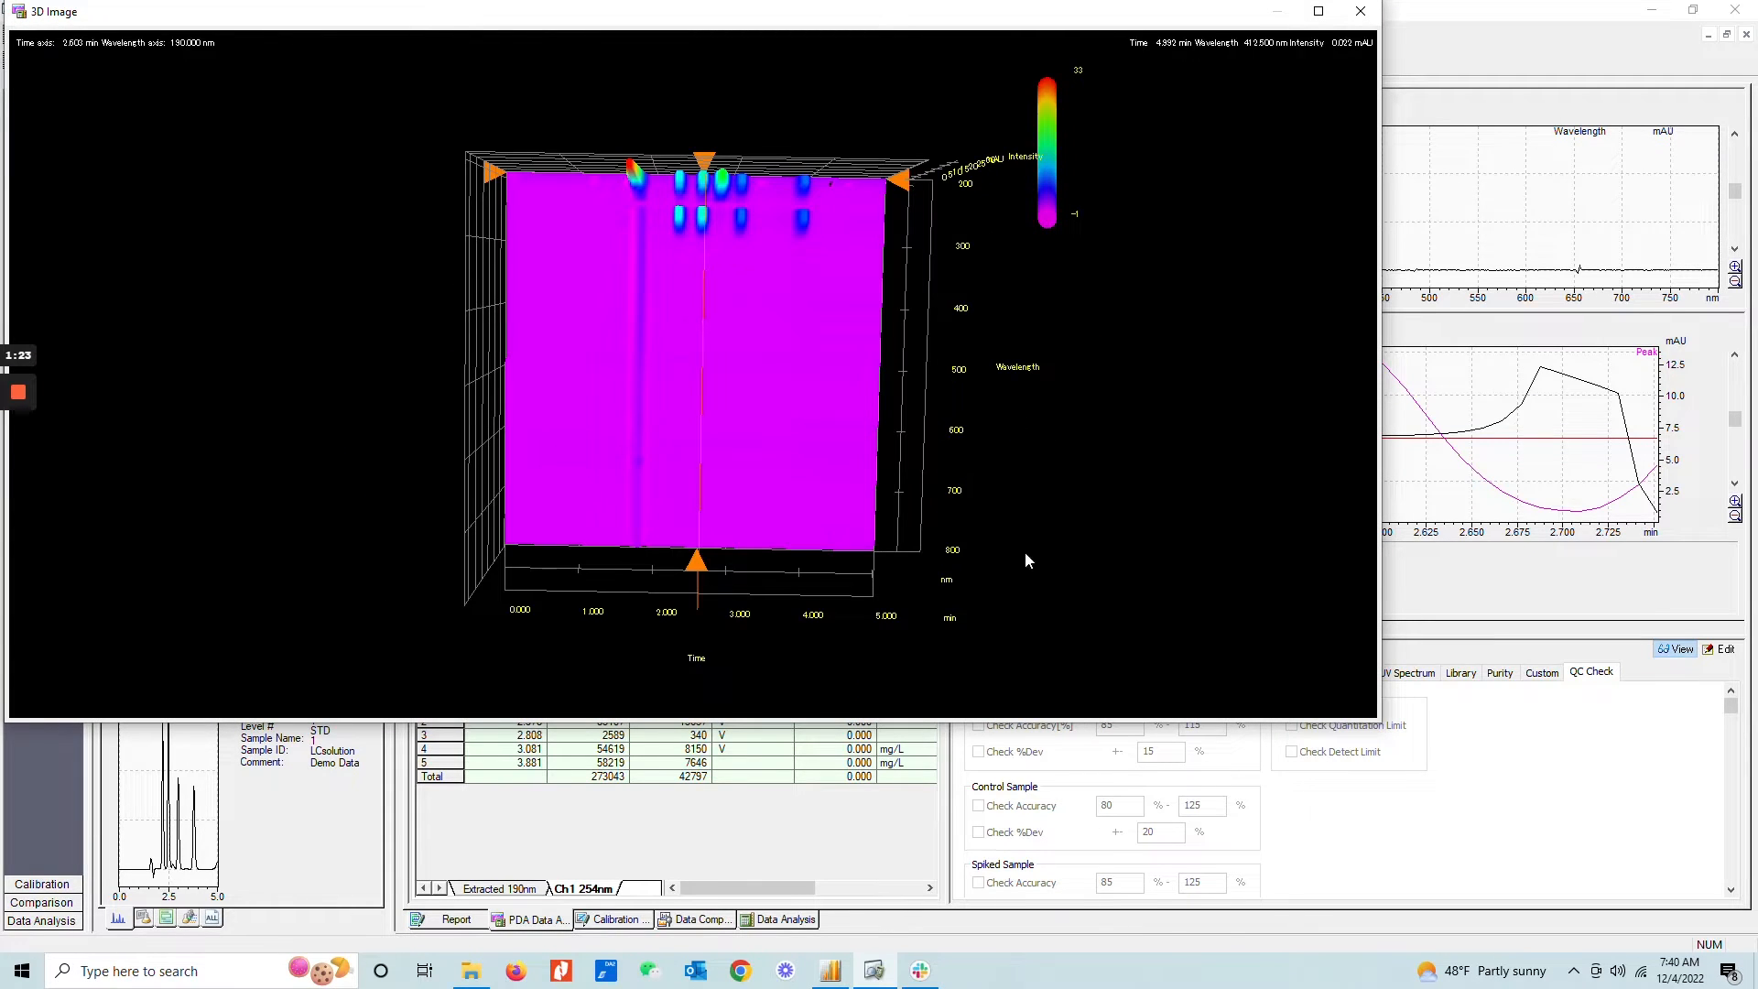
mouse_move(1108, 515)
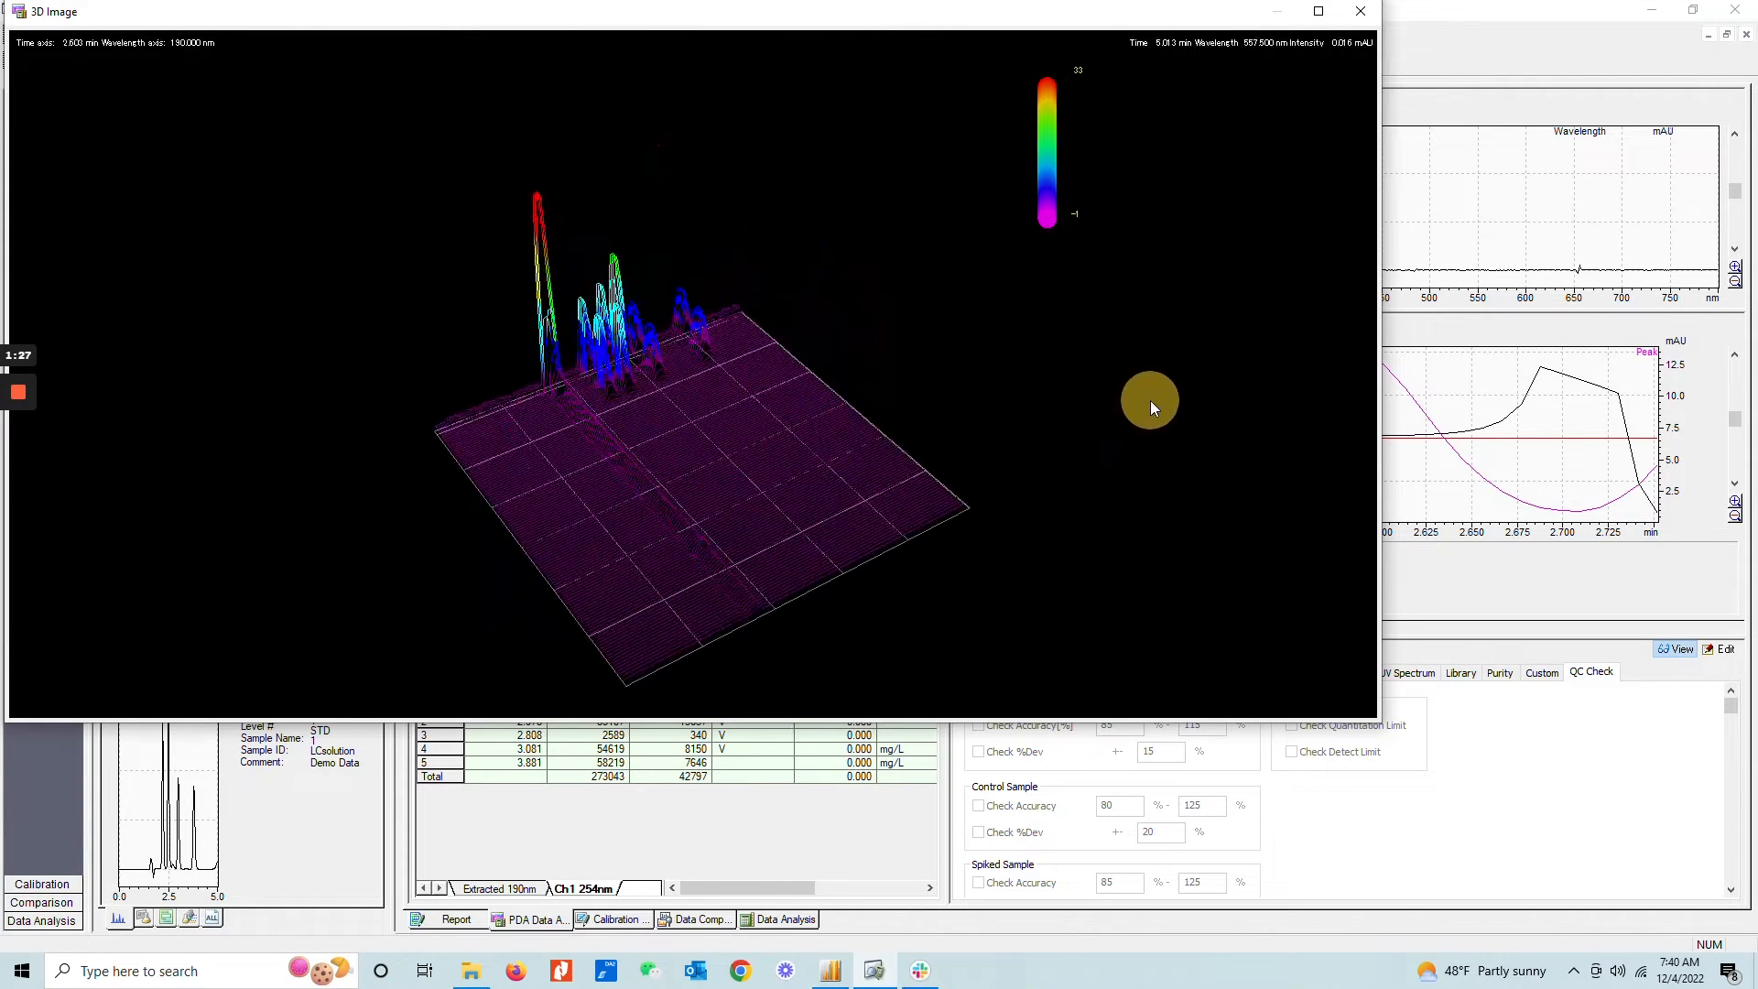
left_click_drag(1150, 406, 1137, 519)
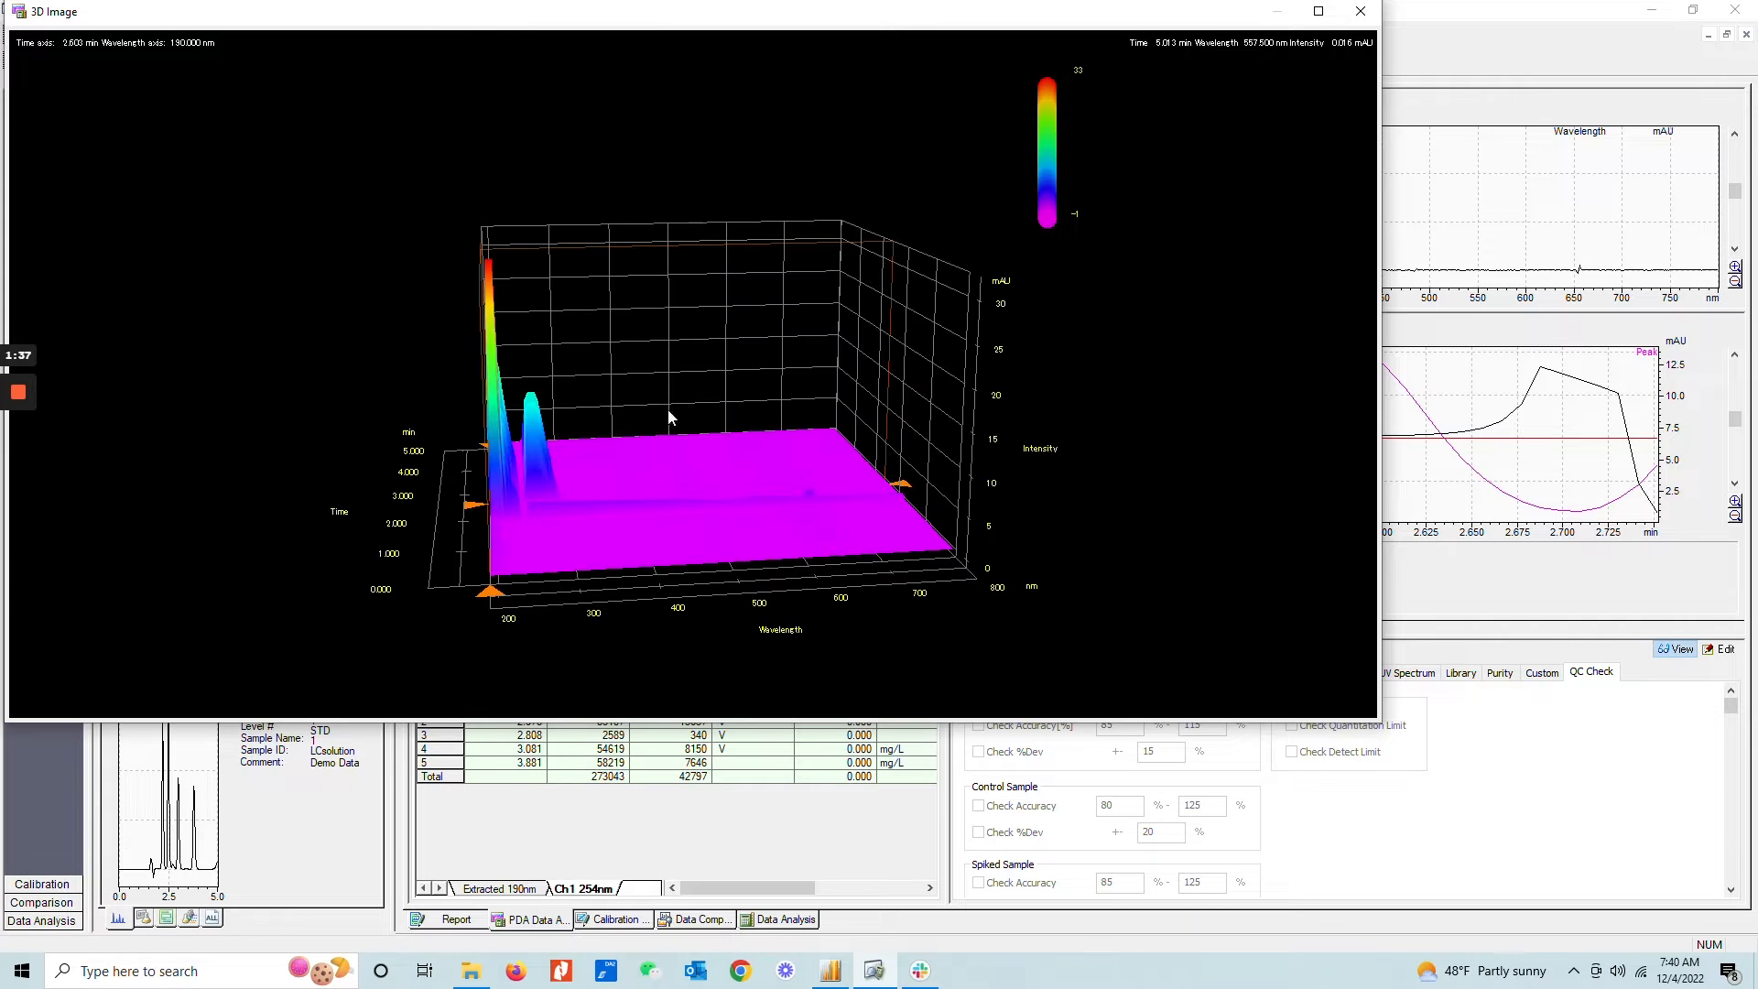
left_click_drag(667, 421, 972, 528)
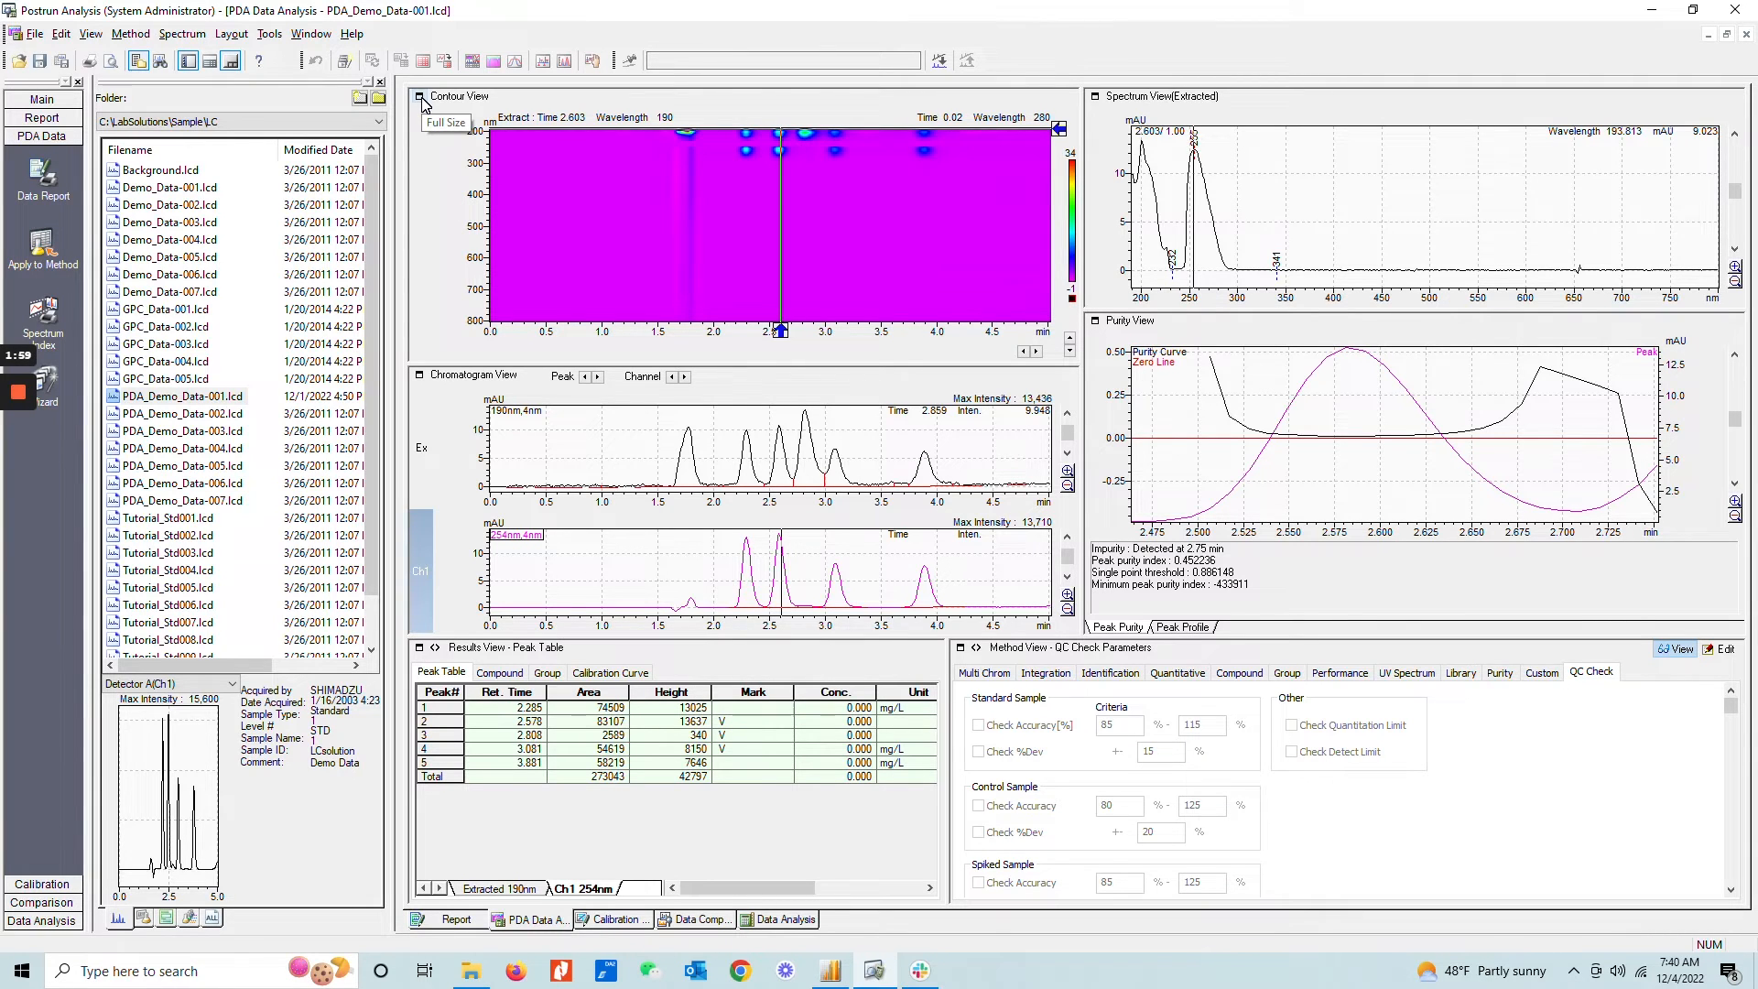
Extract the chromatogram at 199 nm and bring up spectrum actions for the 2.294-min peak
left_click(444, 123)
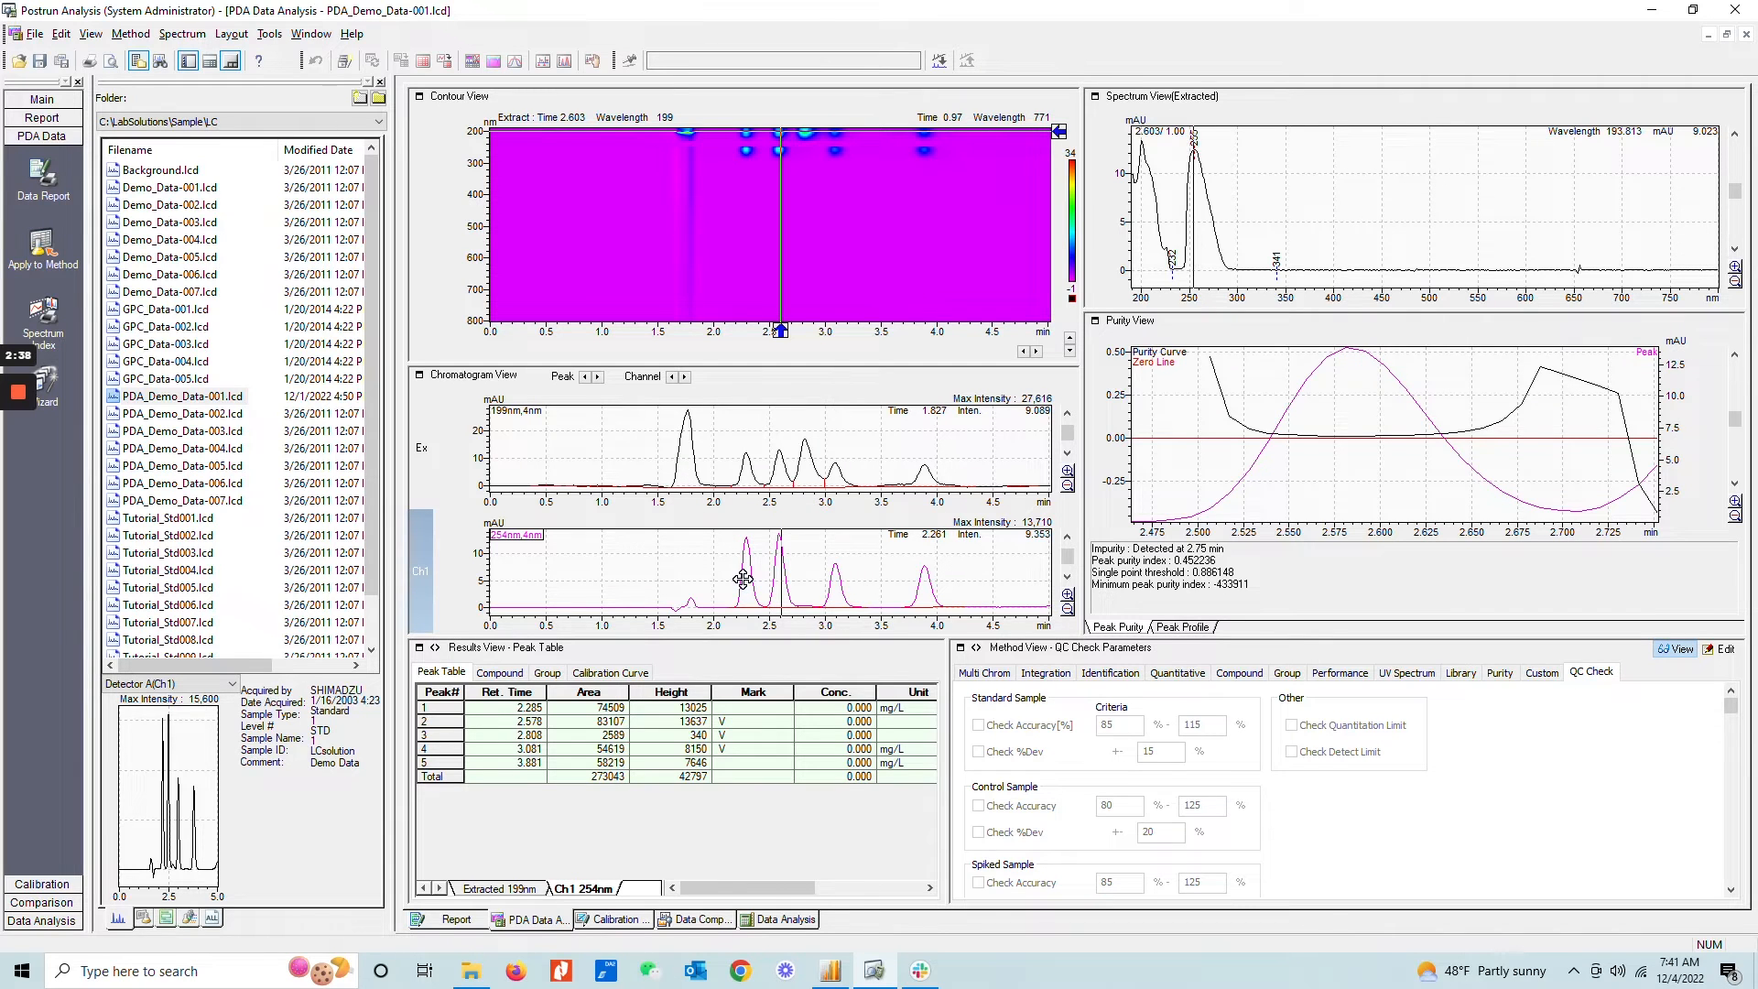
right_click(1329, 196)
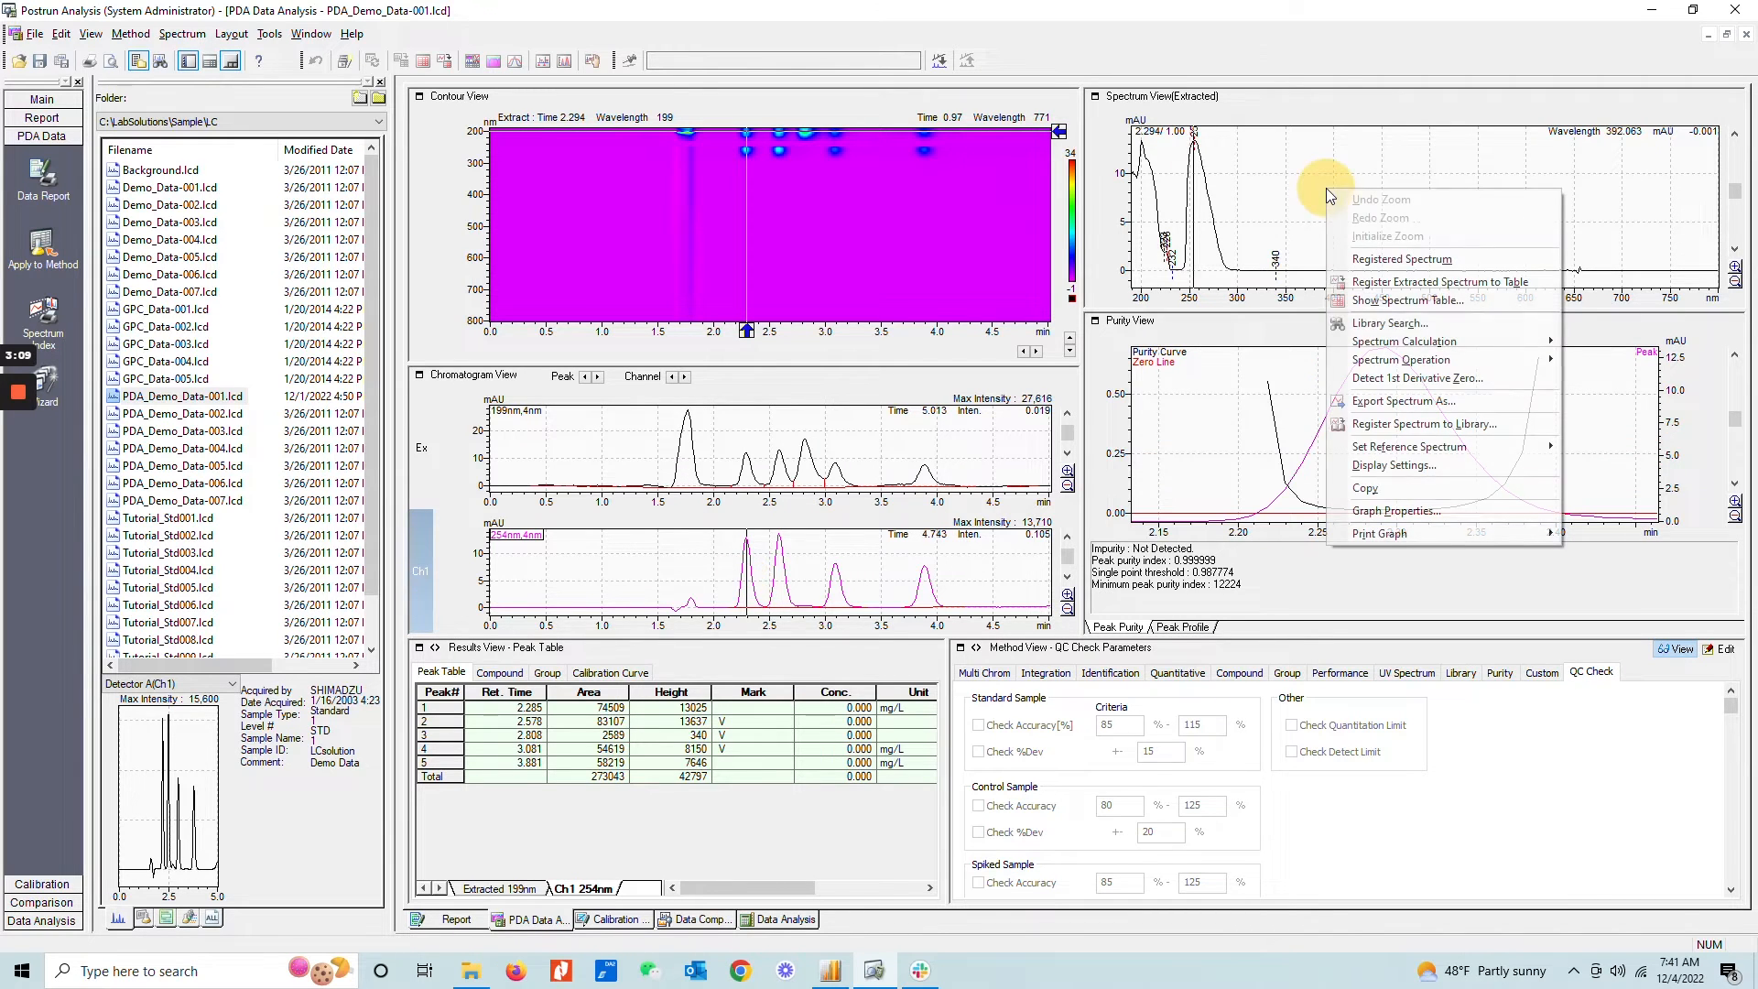
left_click(1404, 301)
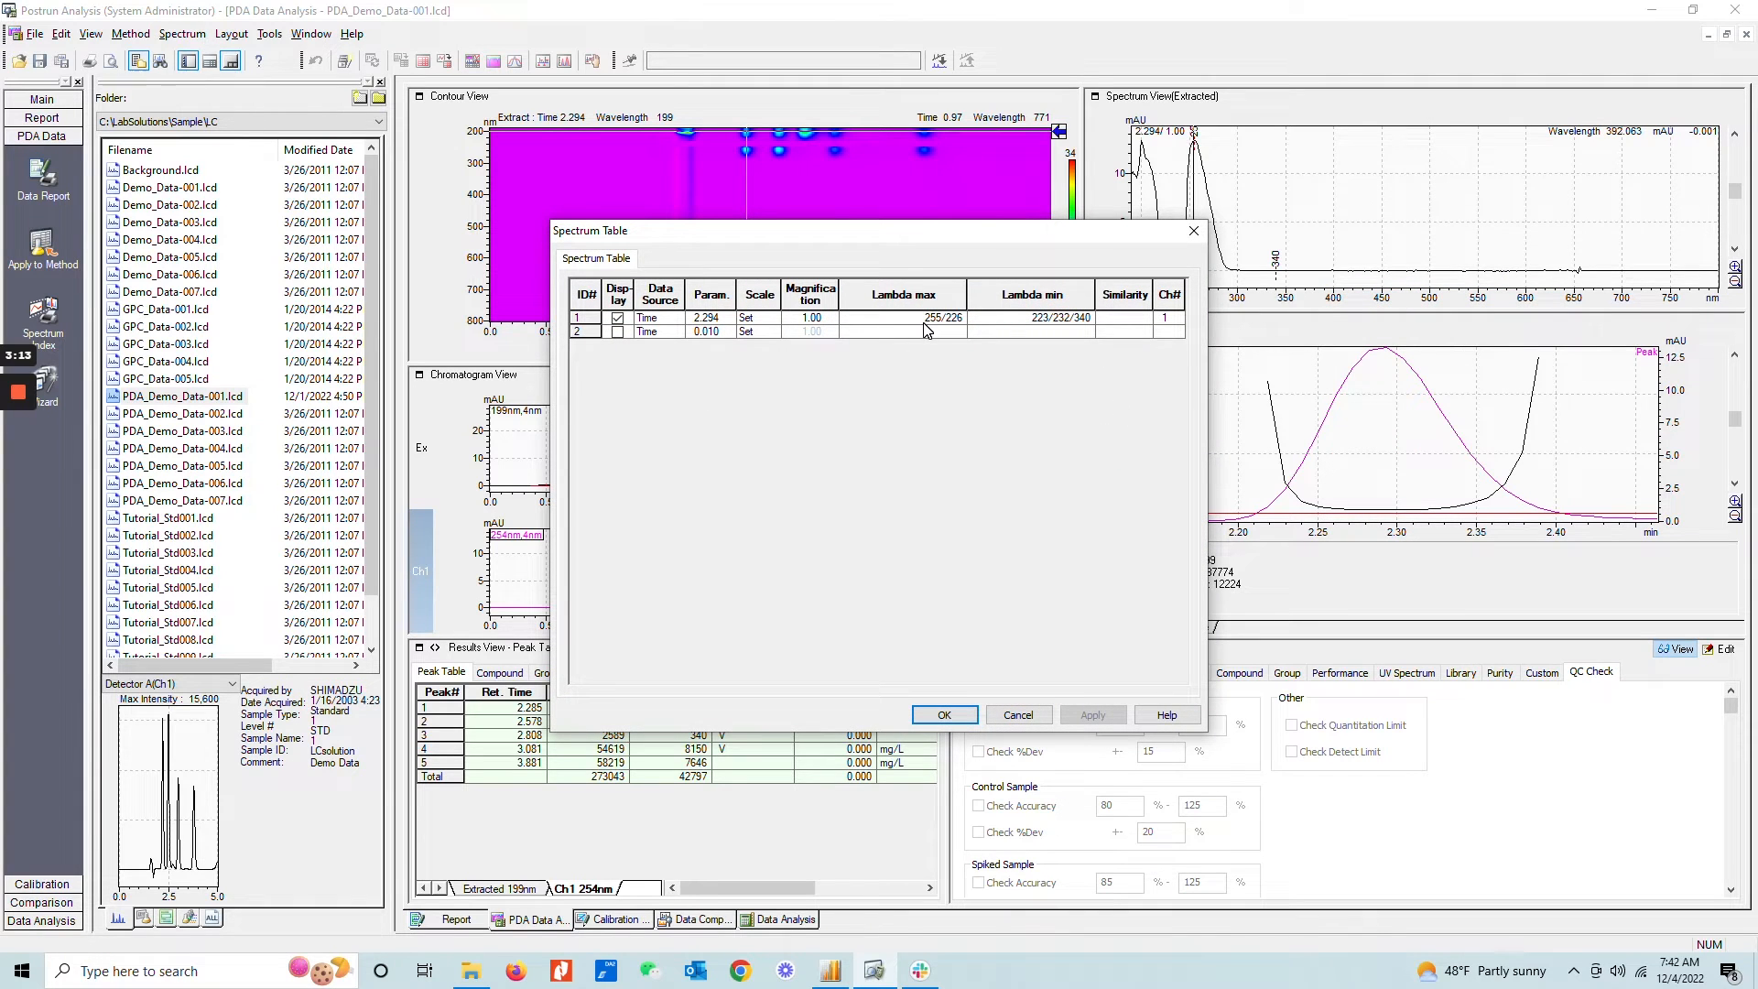
mouse_move(1031, 331)
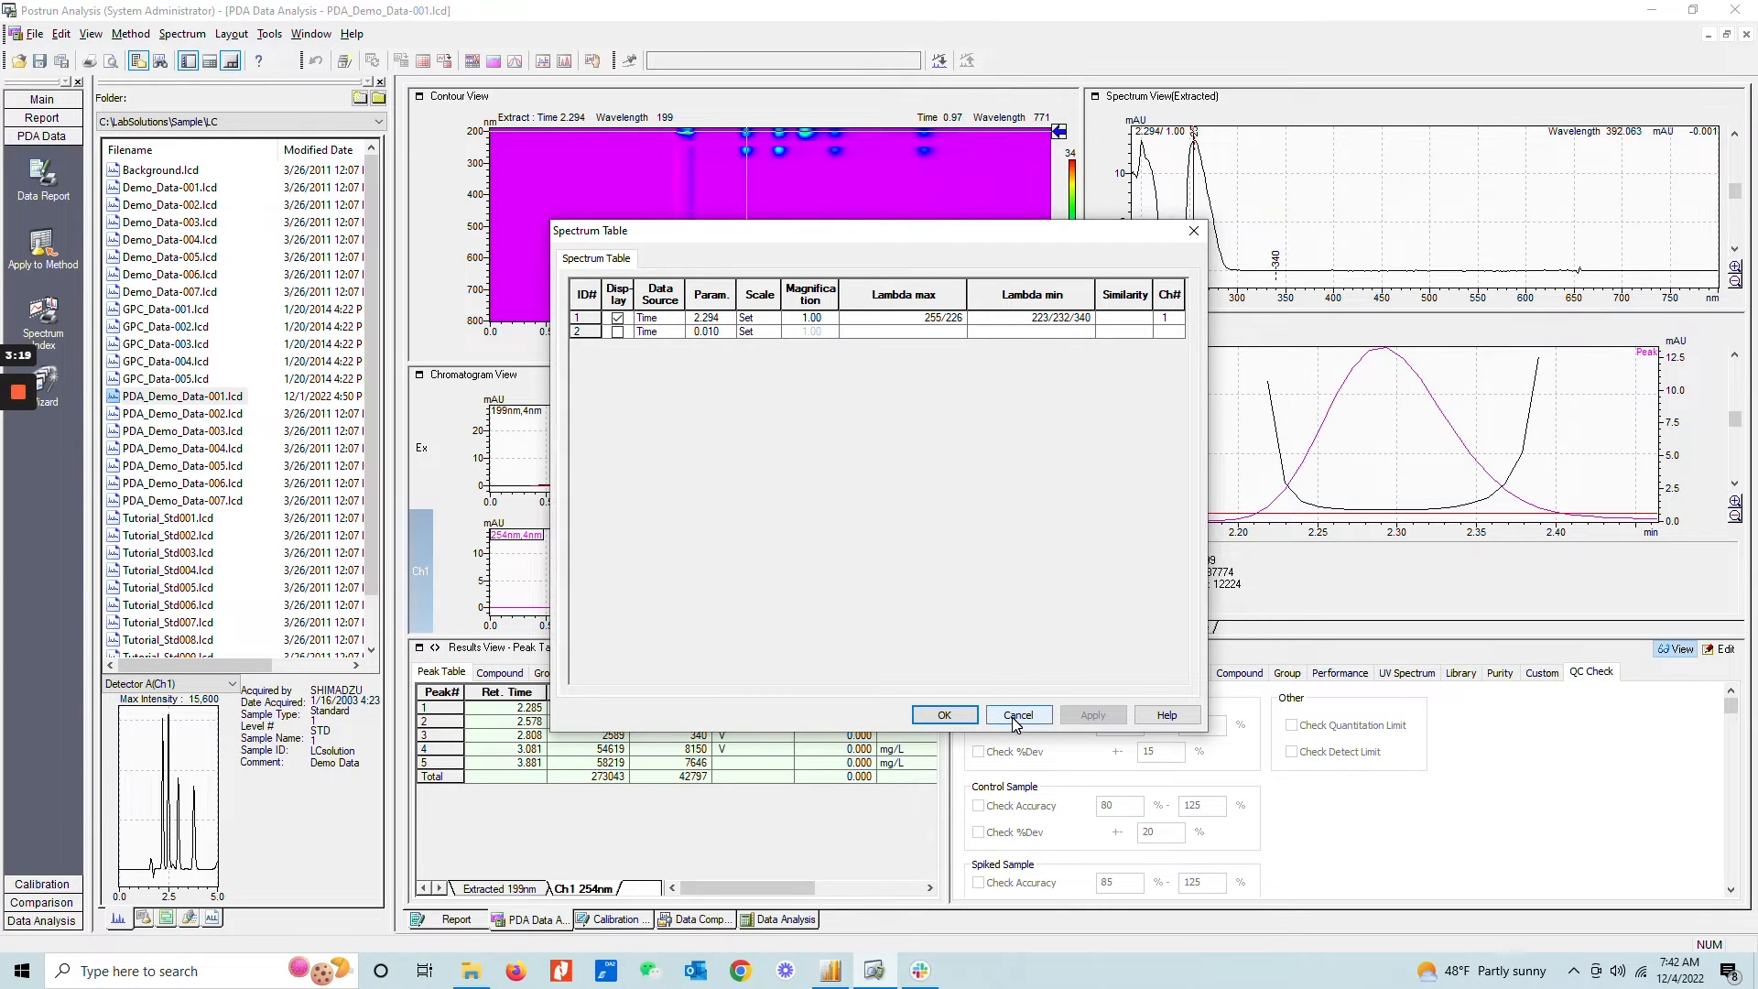
left_click(1016, 714)
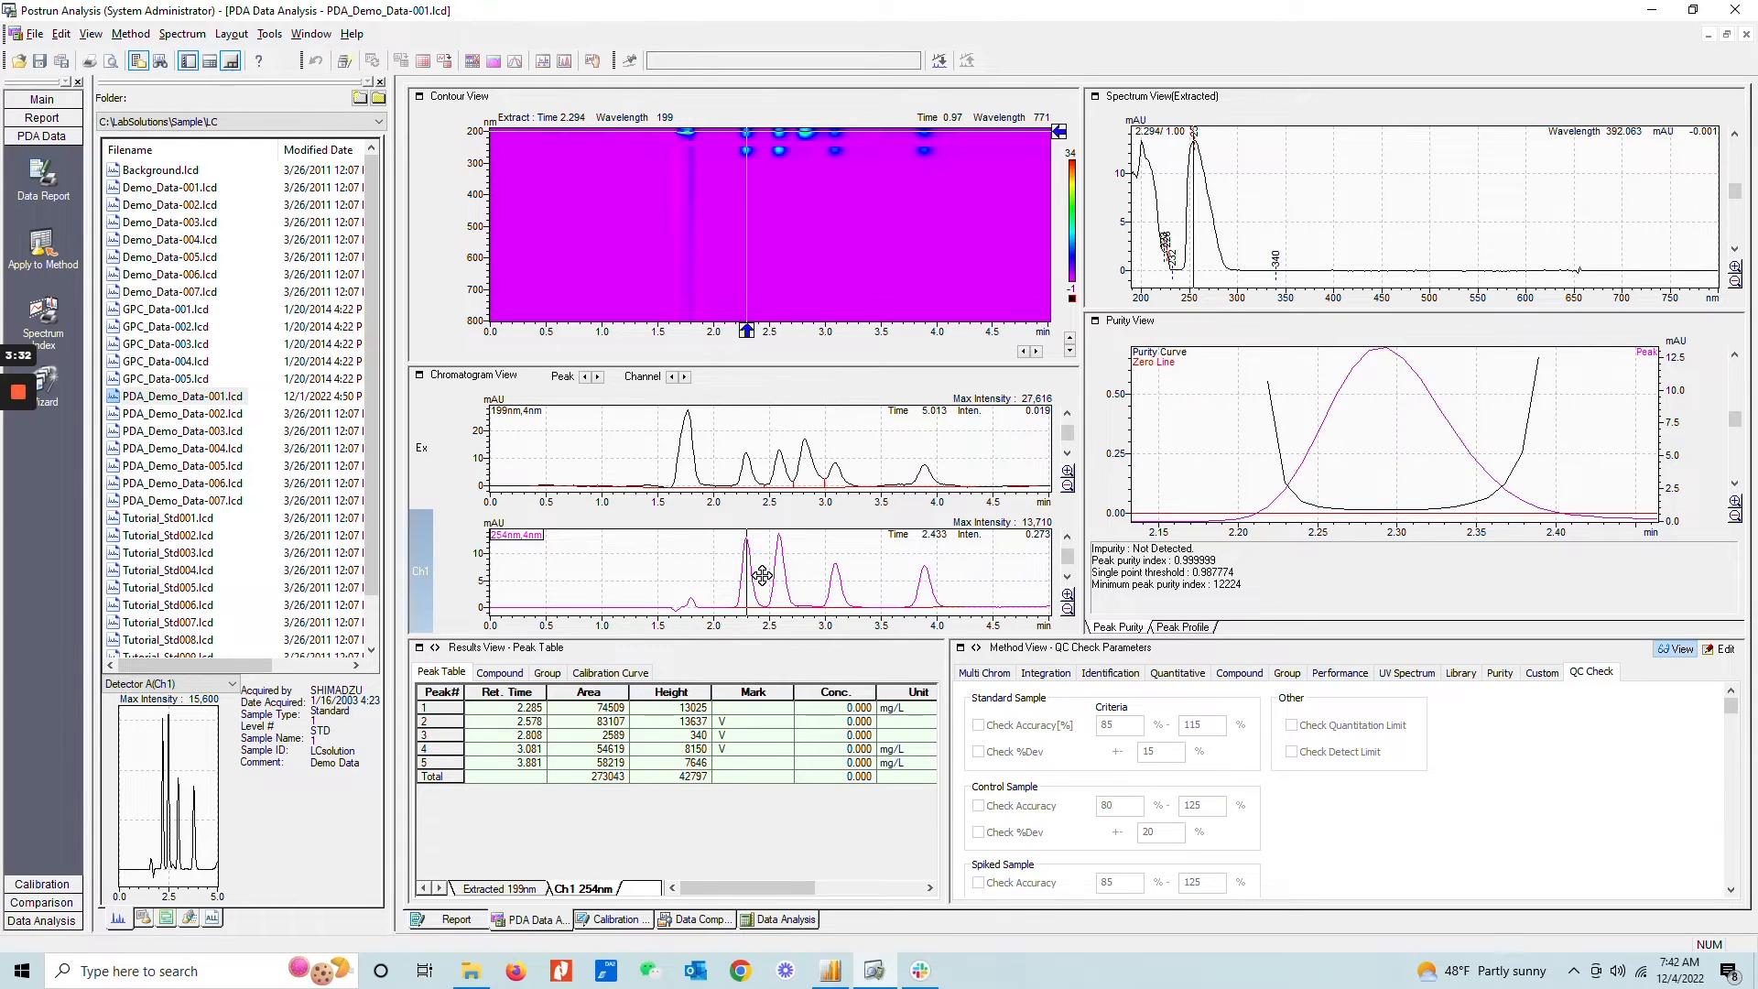
mouse_move(787, 582)
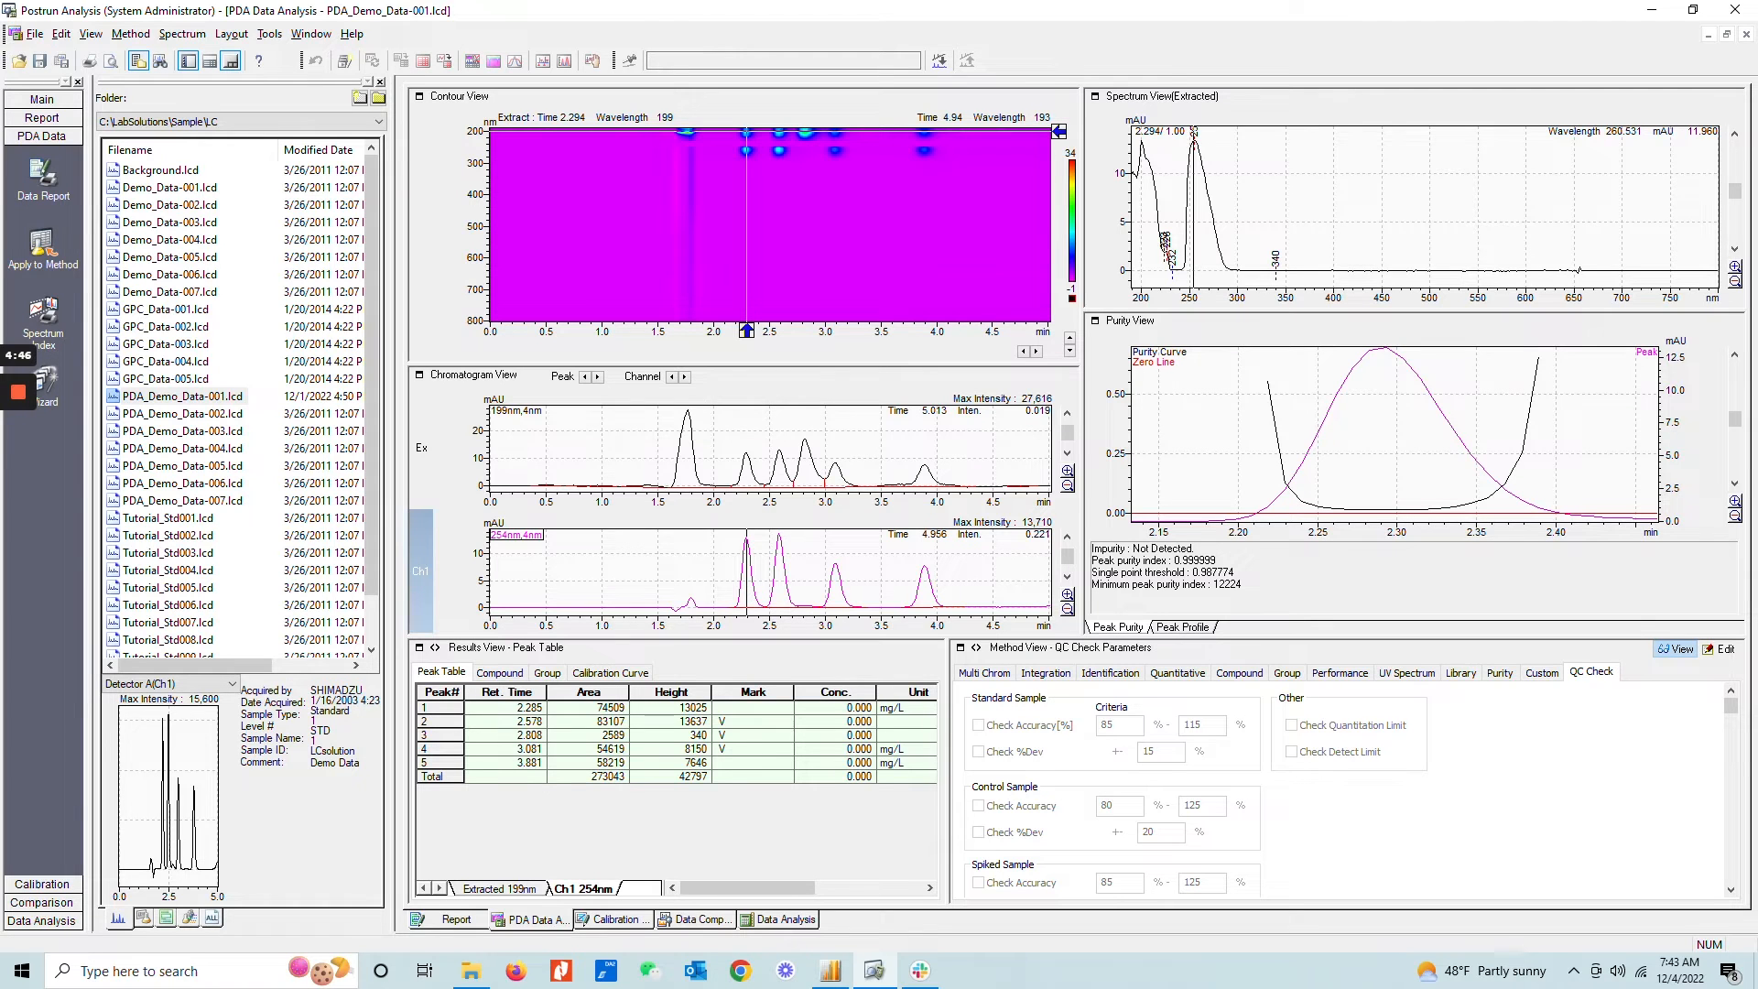
mouse_move(1662, 554)
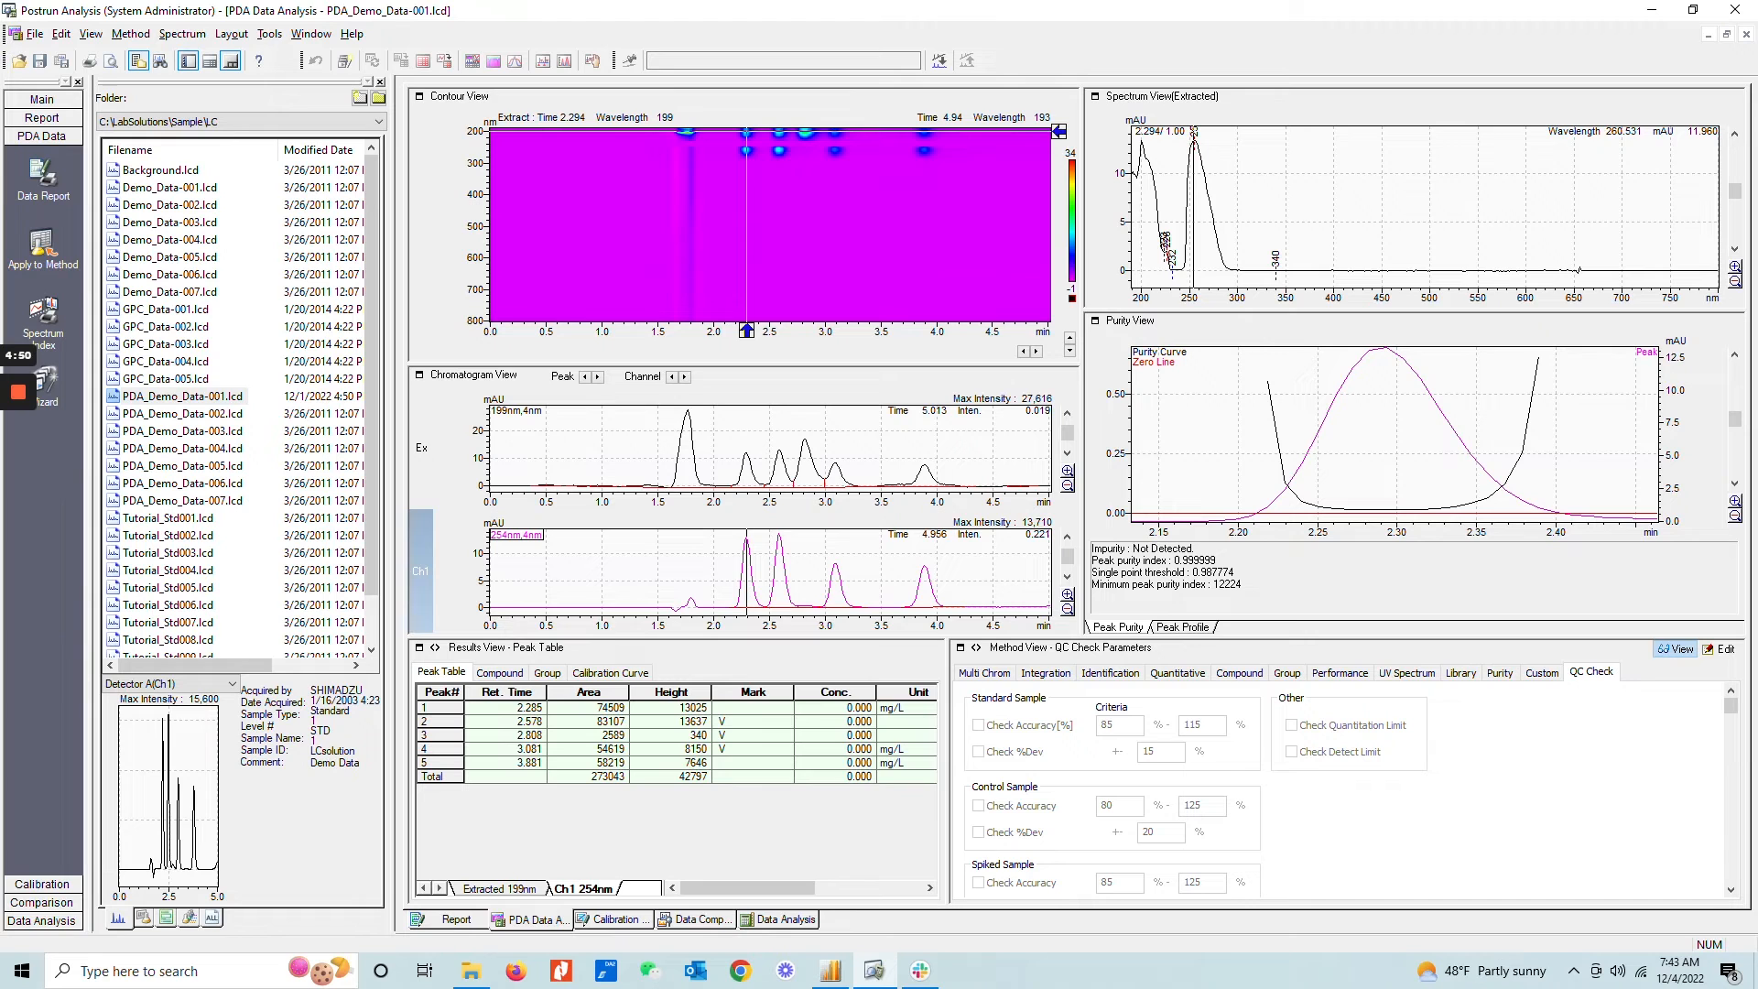
mouse_move(1221, 533)
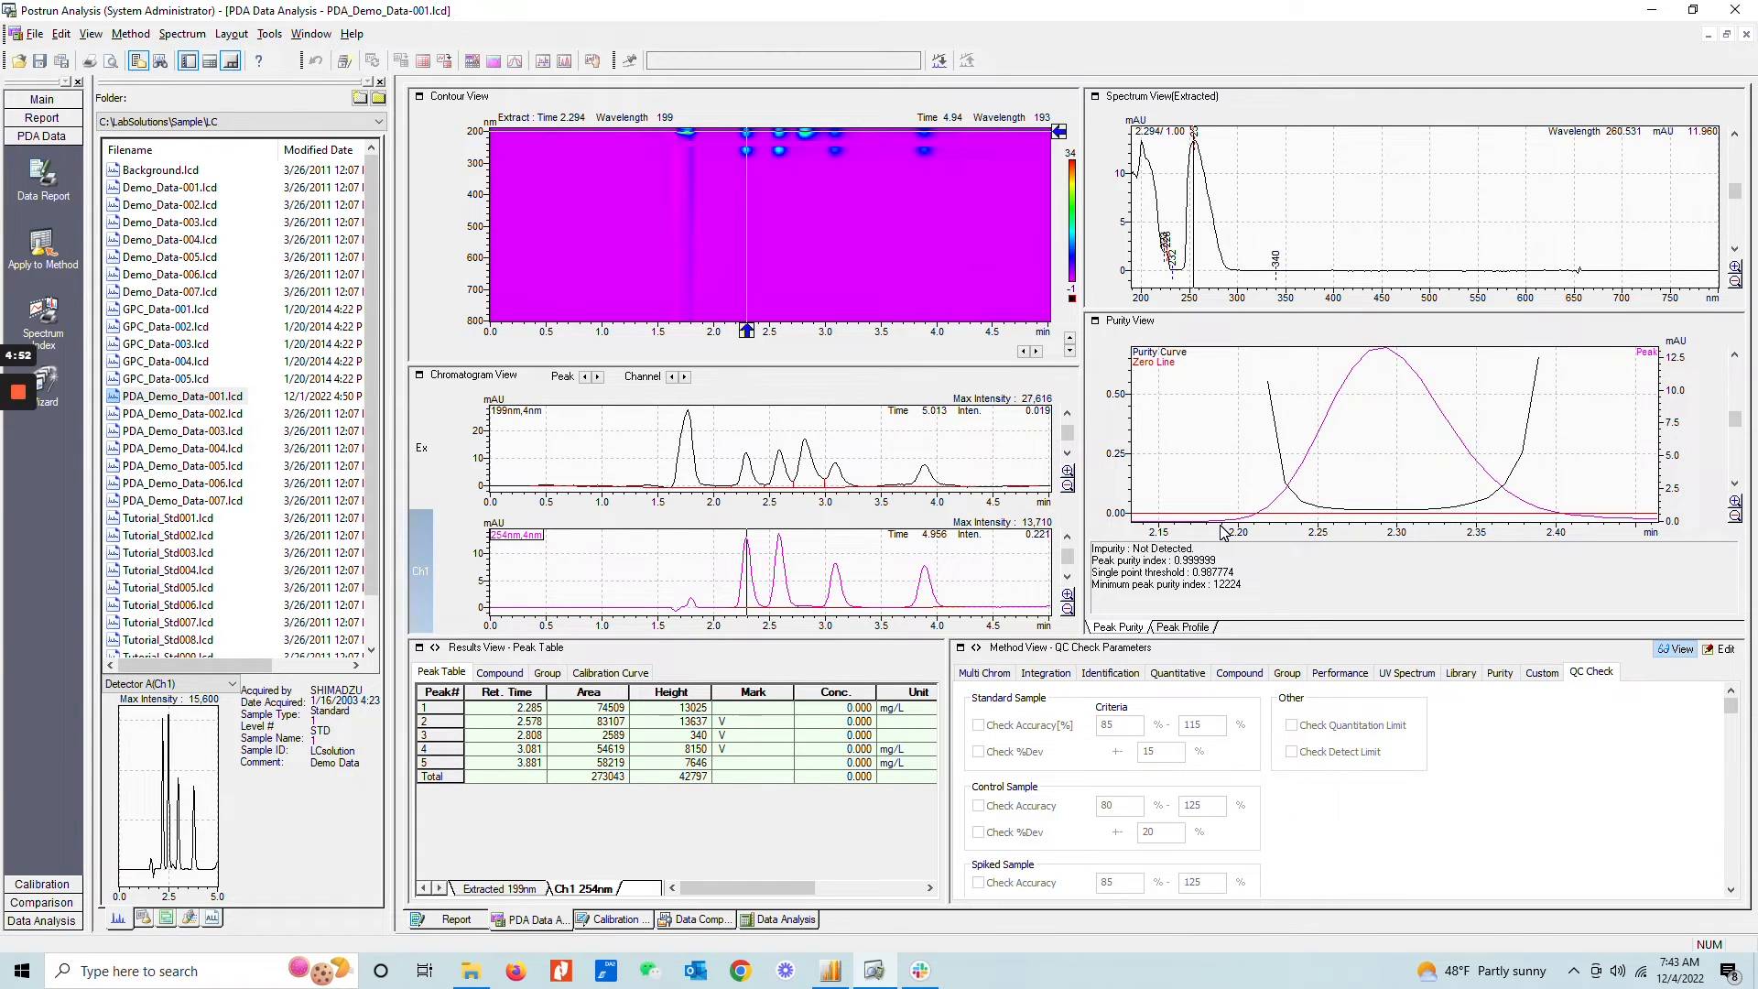